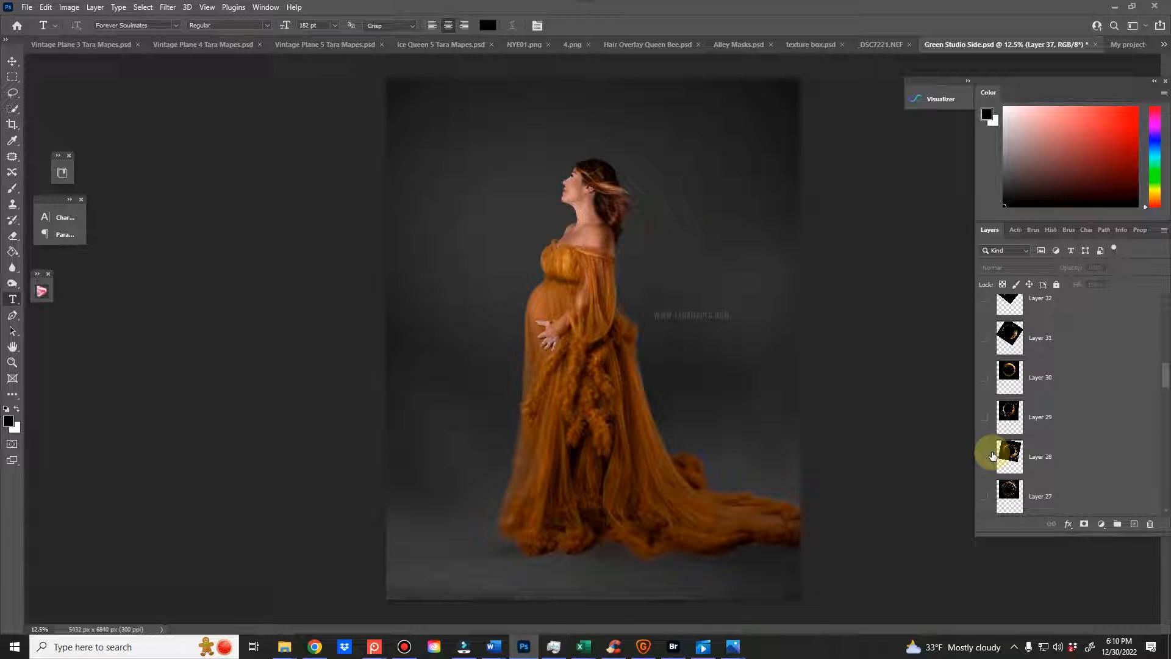
- Preview the Layer 37 ring, then show the Layer 35 gold swirl ring and add a Hue/Saturation adjustment to it
{"action": "scroll", "scroll_direction": "down", "scroll_amount": 3}
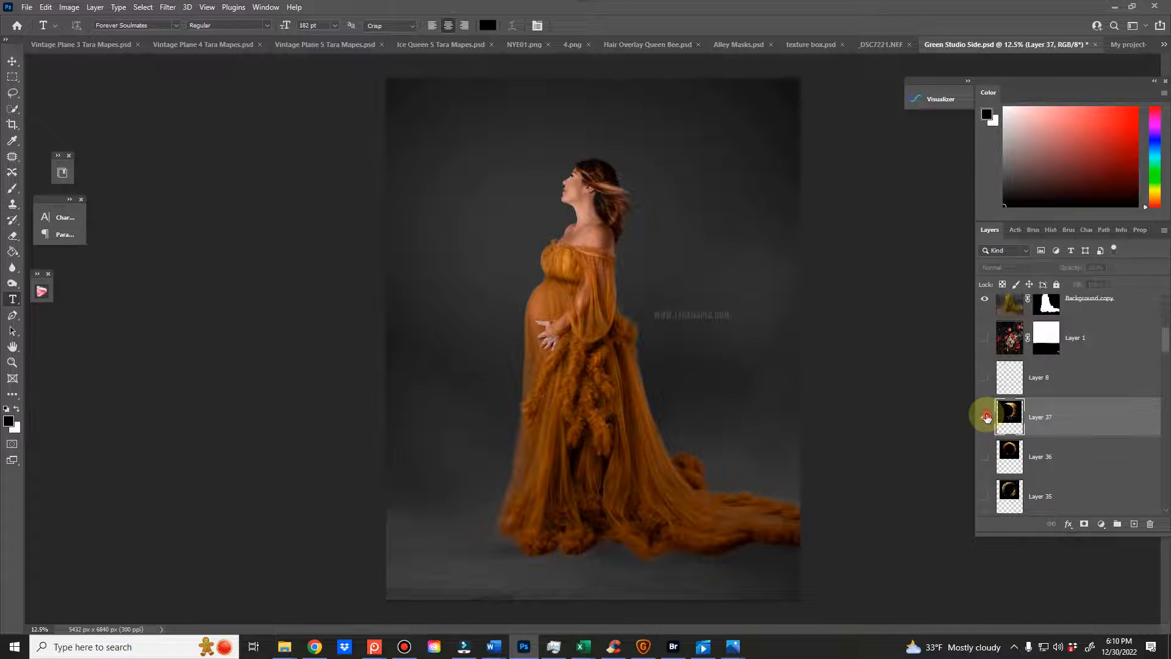
{"action": "left_click", "coordinate": [984, 417]}
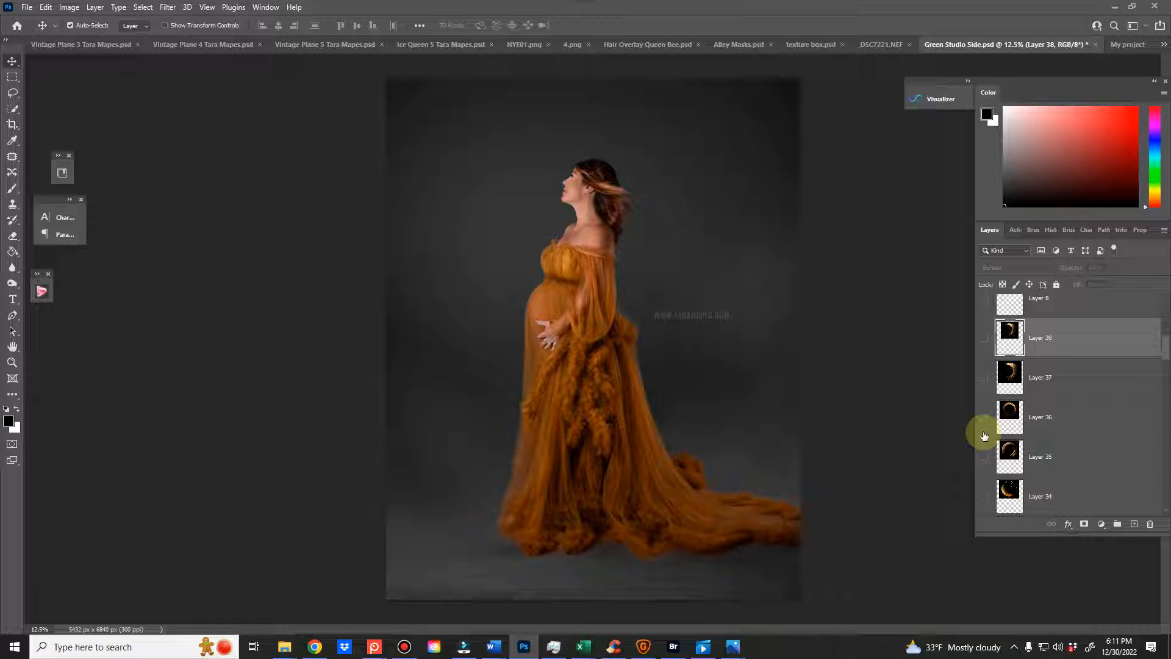
{"action": "left_click", "coordinate": [985, 456]}
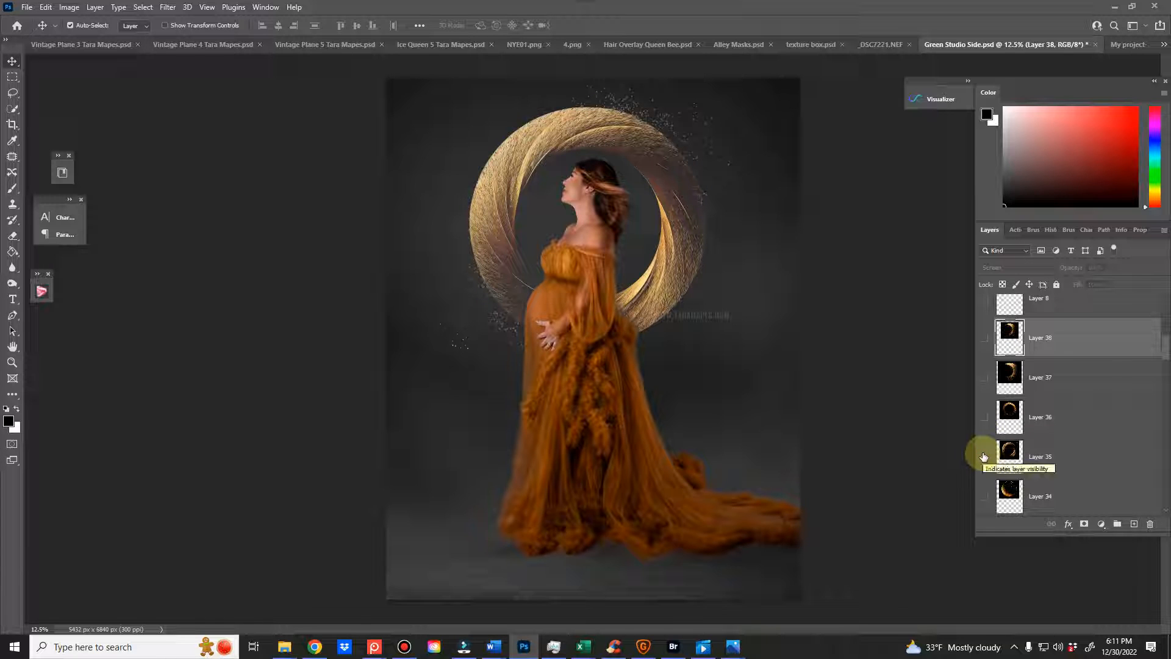
{"action": "left_click", "coordinate": [985, 456]}
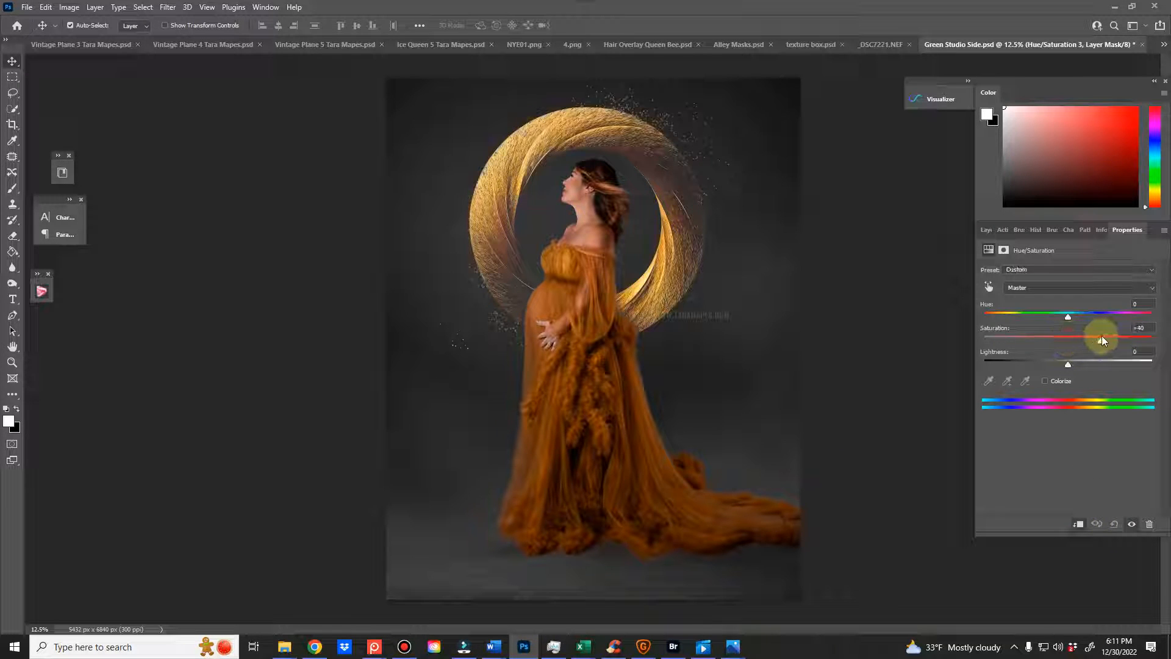
- Boost the ring's saturation and test hue shifts toward purple and back before swapping to the thin glitter ring
{"action": "left_click_drag", "start_coordinate": [1100, 338], "coordinate": [1106, 338]}
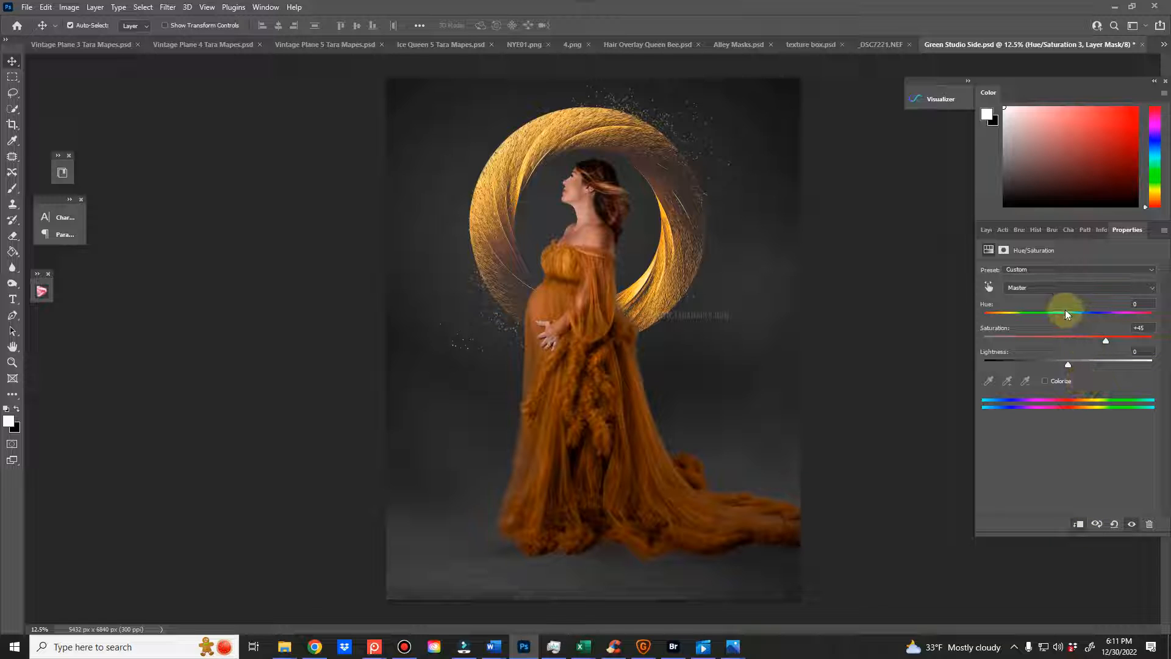
{"action": "left_click_drag", "start_coordinate": [1064, 313], "coordinate": [997, 314]}
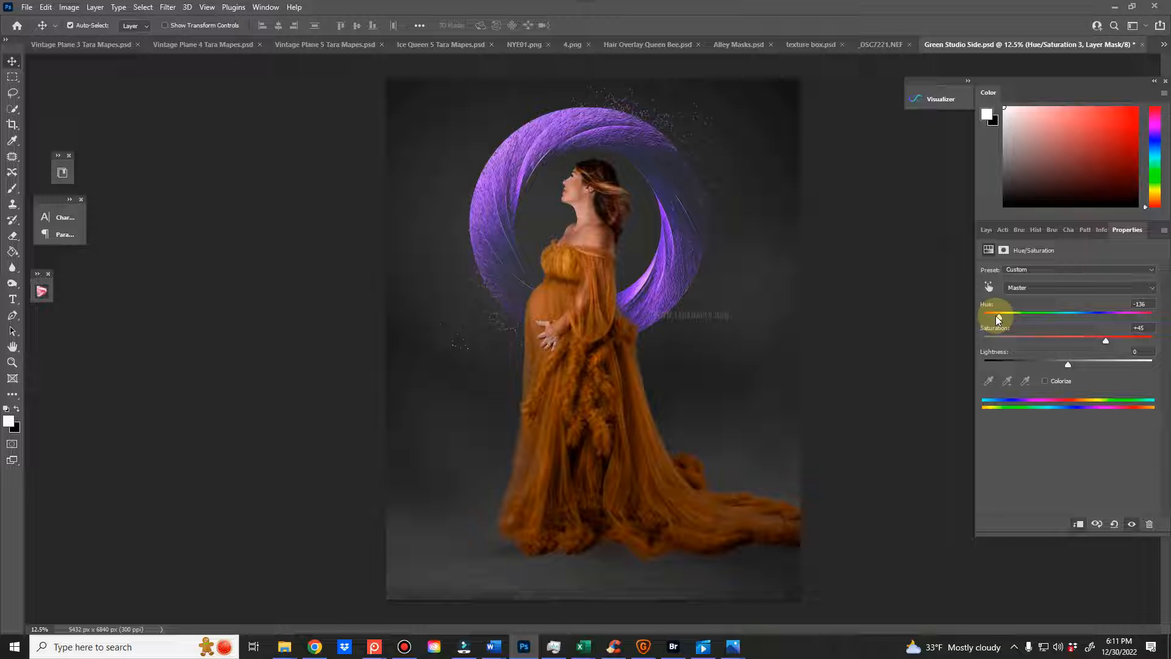
{"action": "left_click_drag", "start_coordinate": [997, 317], "coordinate": [1065, 317]}
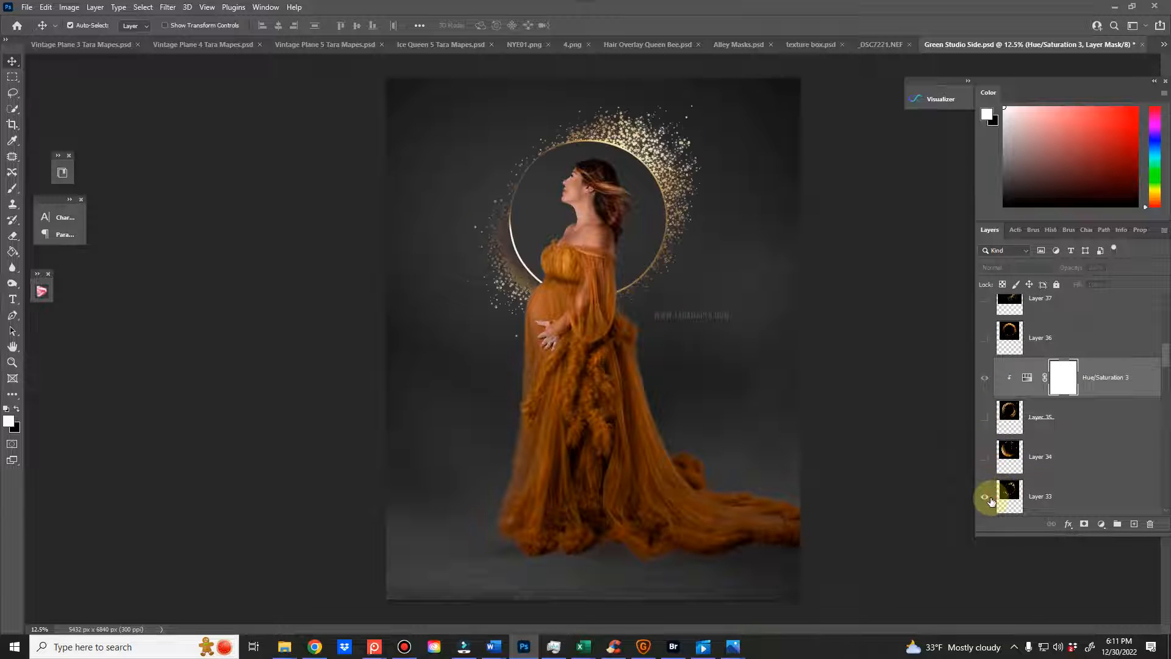
- Select the Layer 33 thin glitter ring and rotate it around the woman's head with Free Transform
{"action": "left_click", "coordinate": [985, 497]}
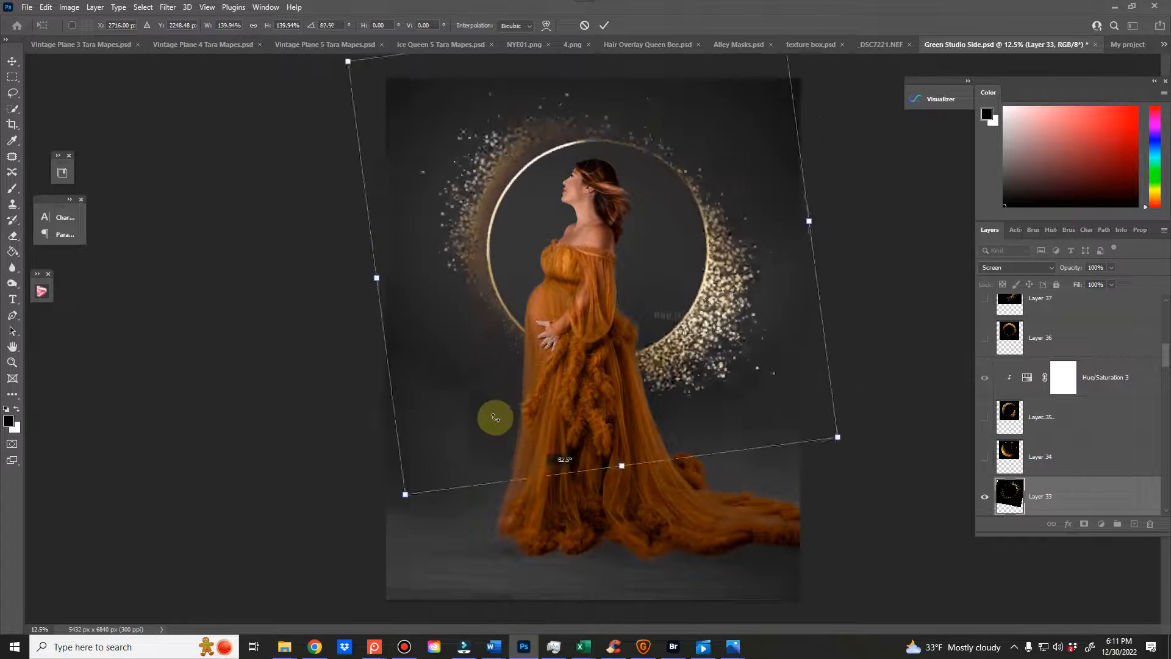
{"action": "left_click_drag", "start_coordinate": [495, 417], "coordinate": [597, 237]}
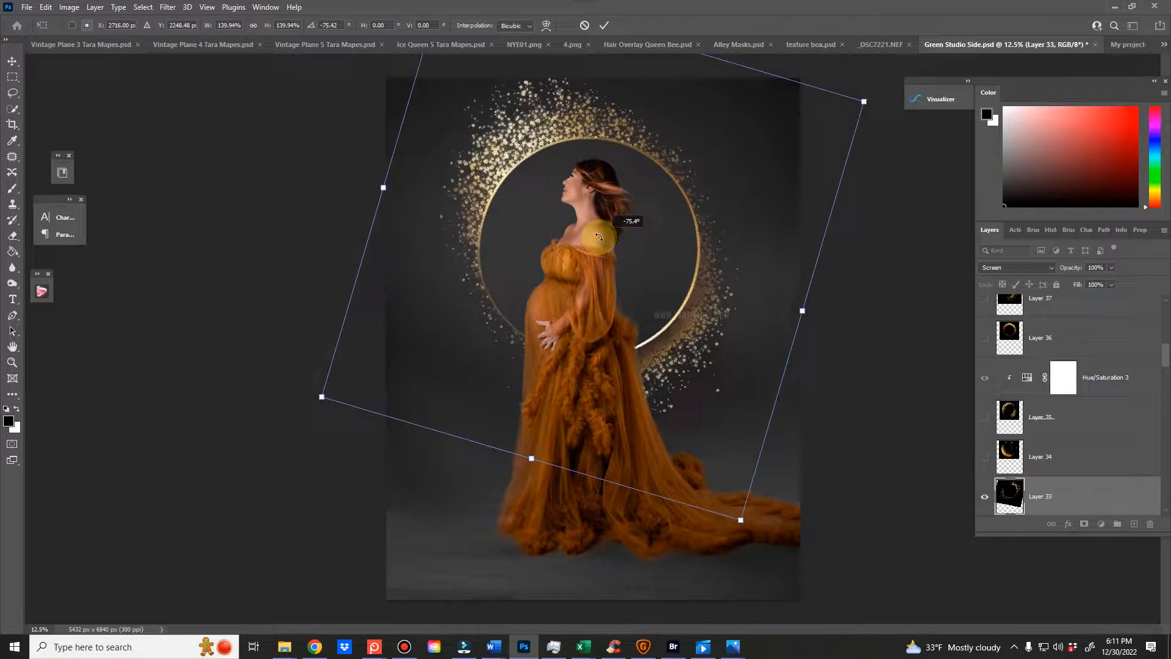
{"action": "left_click_drag", "start_coordinate": [598, 238], "coordinate": [598, 238]}
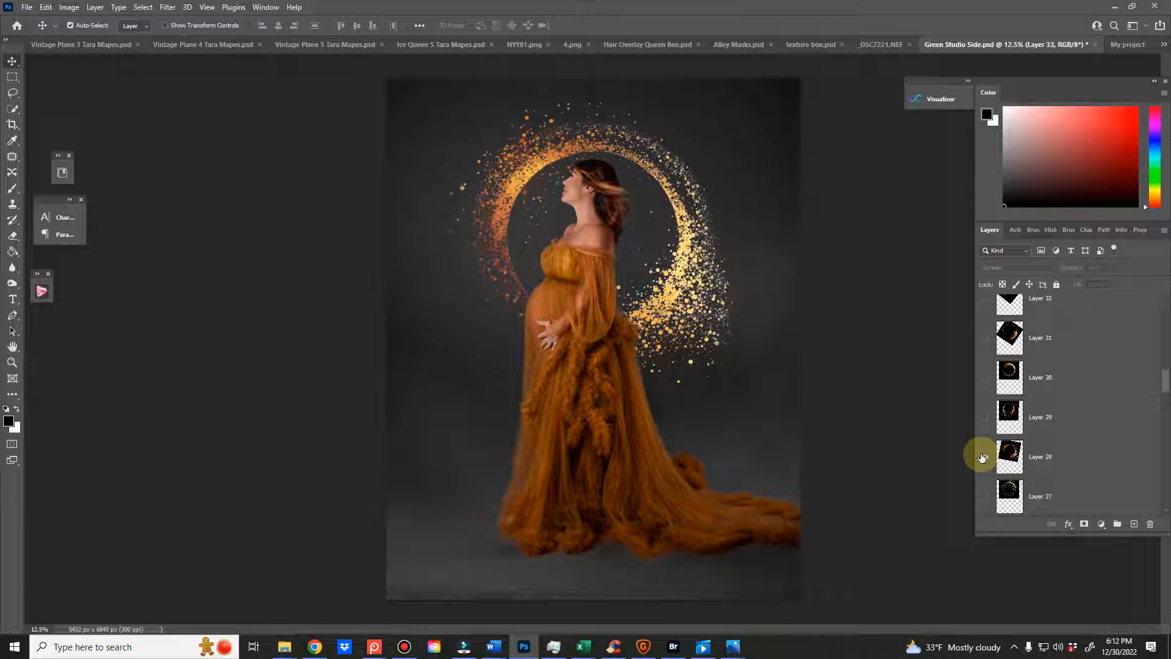
- Select the Layer 28 glitter swirl and rotate it around her head with Free Transform
{"action": "left_click", "coordinate": [1064, 456]}
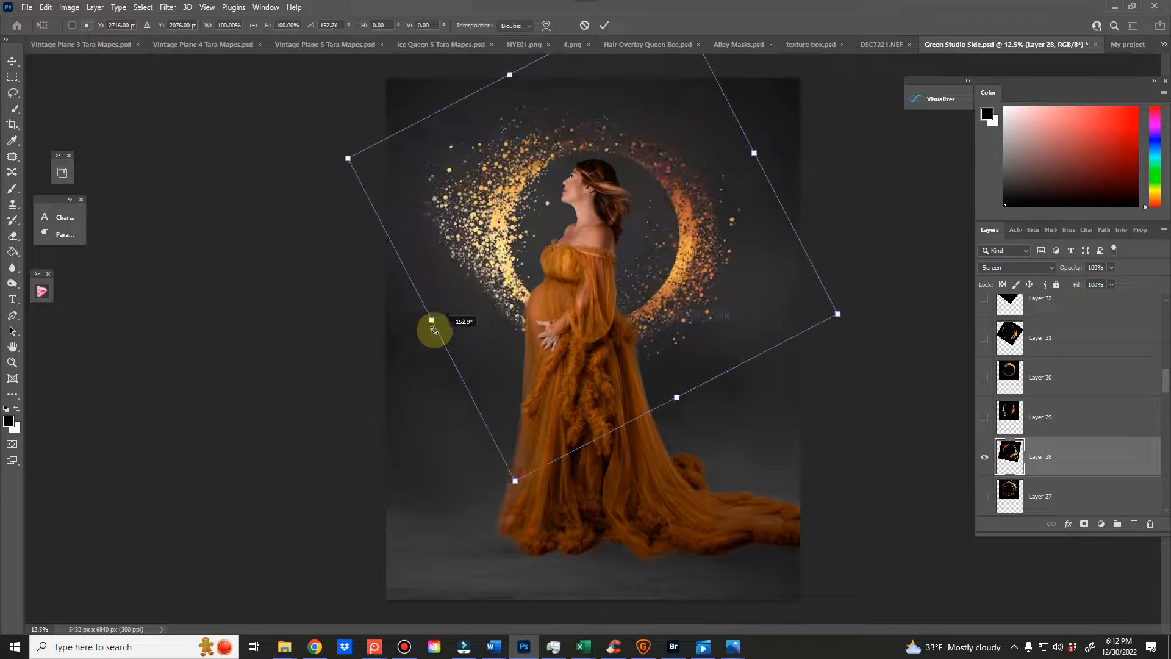
{"action": "left_click_drag", "start_coordinate": [435, 330], "coordinate": [797, 387]}
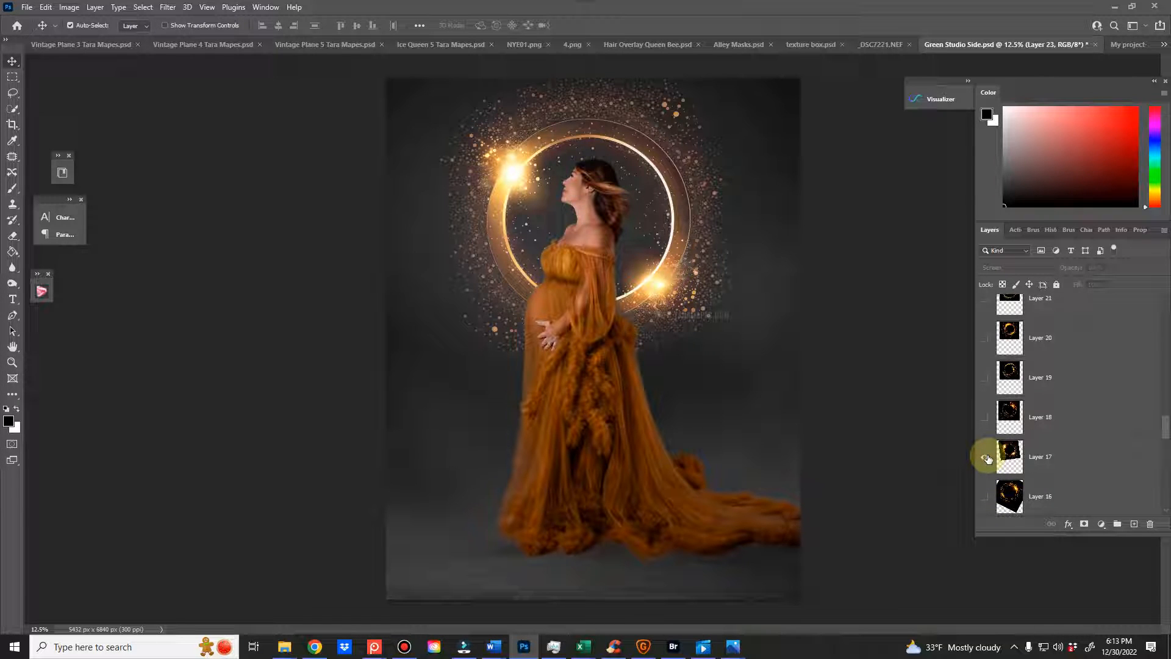
- Hide the Layer 17 flare ring, preview the Layer 15 sparkle and Layer 14 ornate rings, then hide them all
{"action": "left_click", "coordinate": [986, 457]}
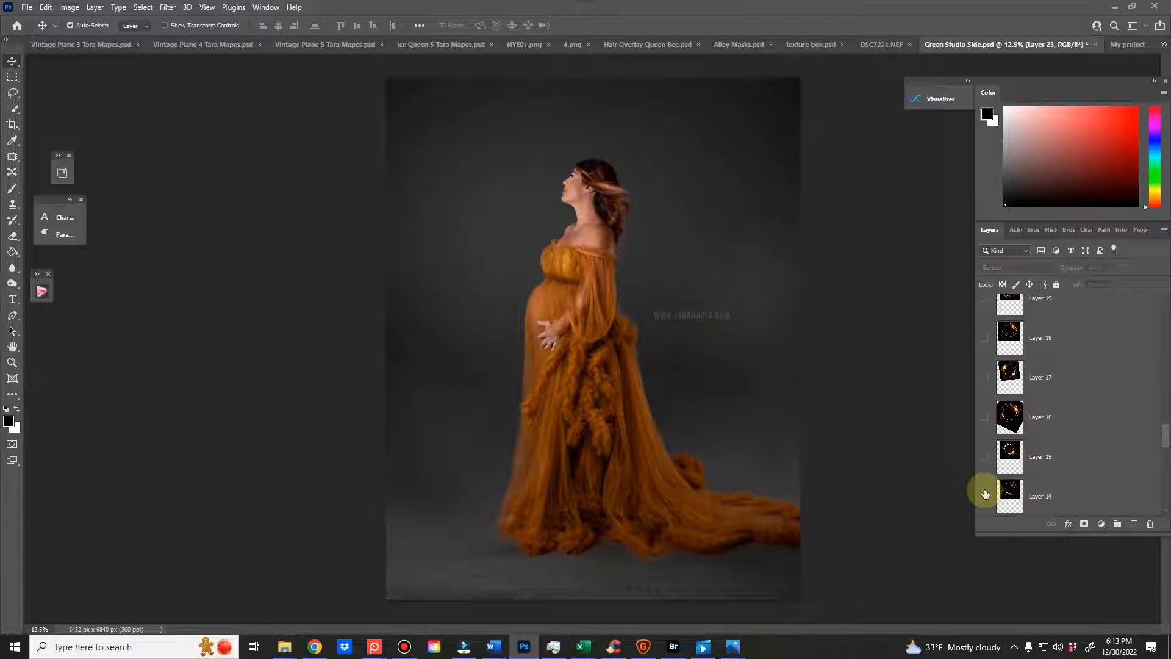
{"action": "left_click", "coordinate": [985, 453]}
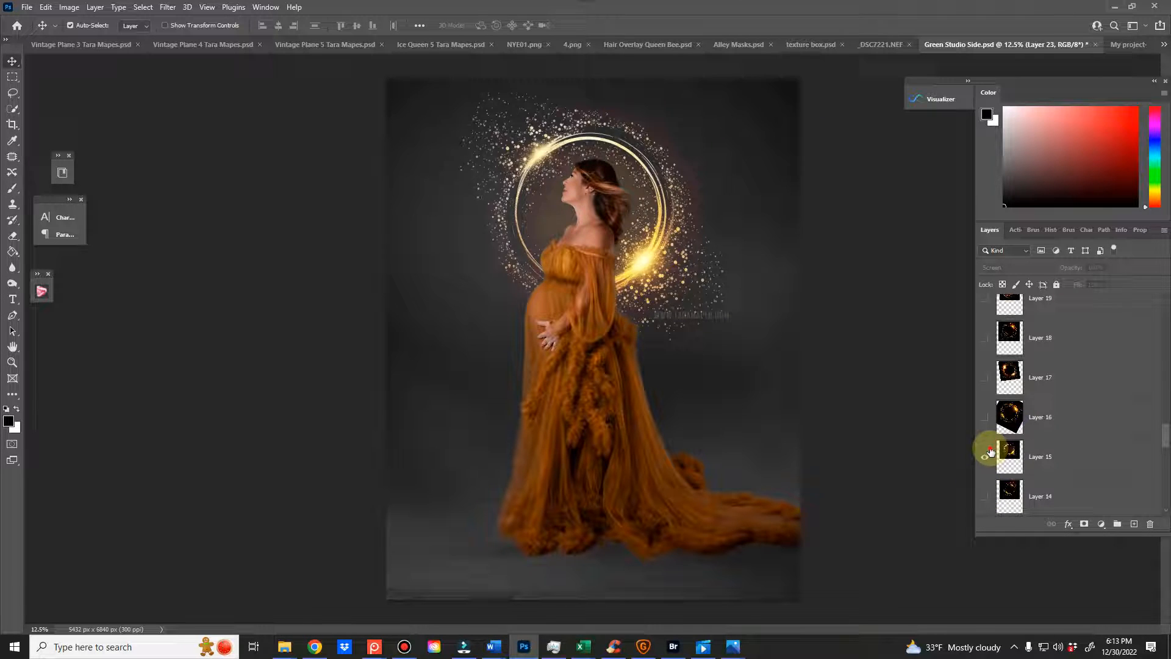
{"action": "left_click", "coordinate": [985, 490]}
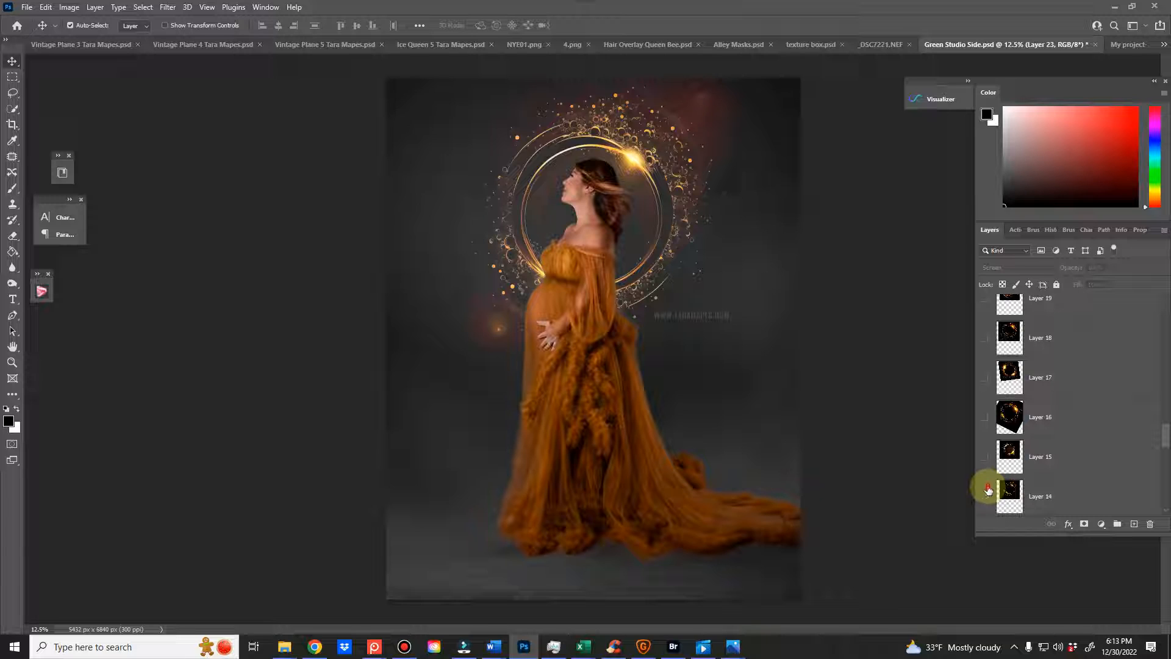
{"action": "left_click", "coordinate": [984, 495]}
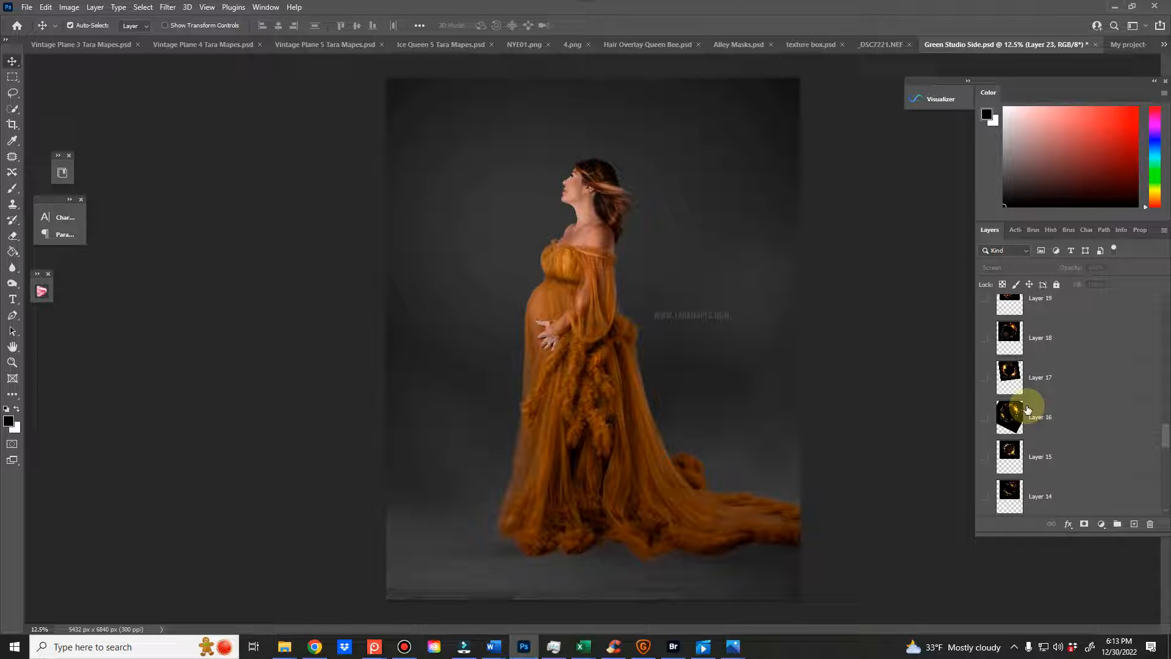
{"action": "mouse_move", "coordinate": [1097, 410]}
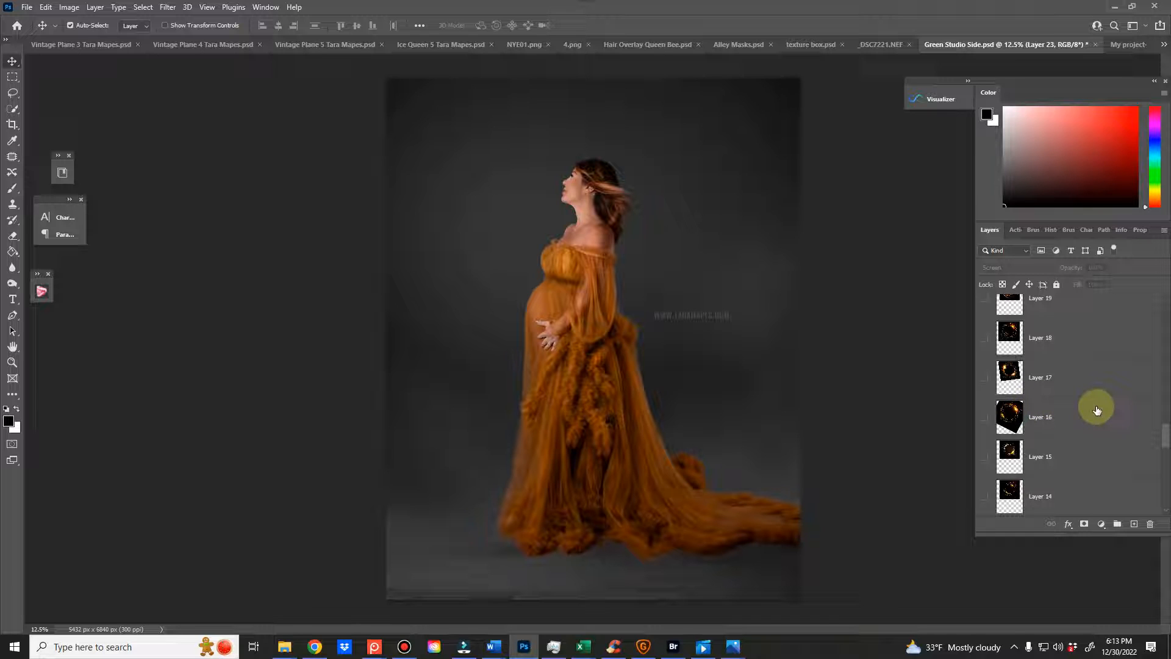